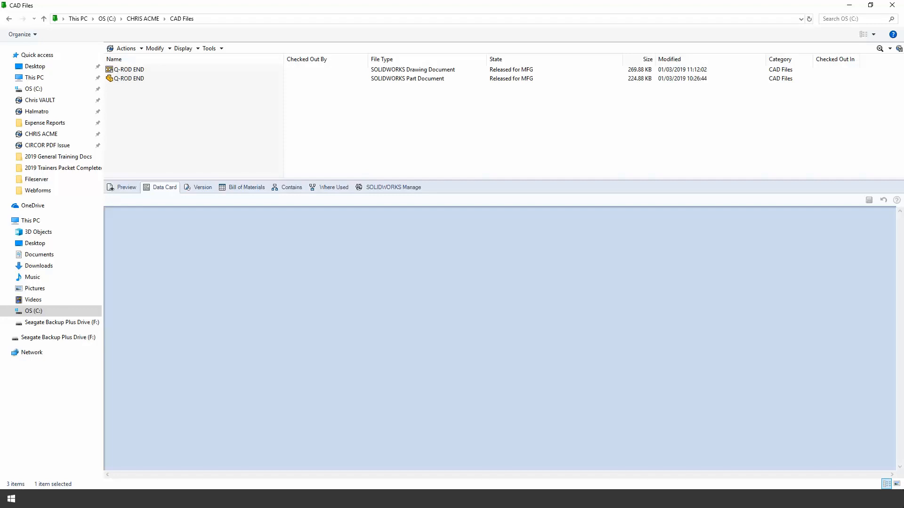
mouse_move(302, 320)
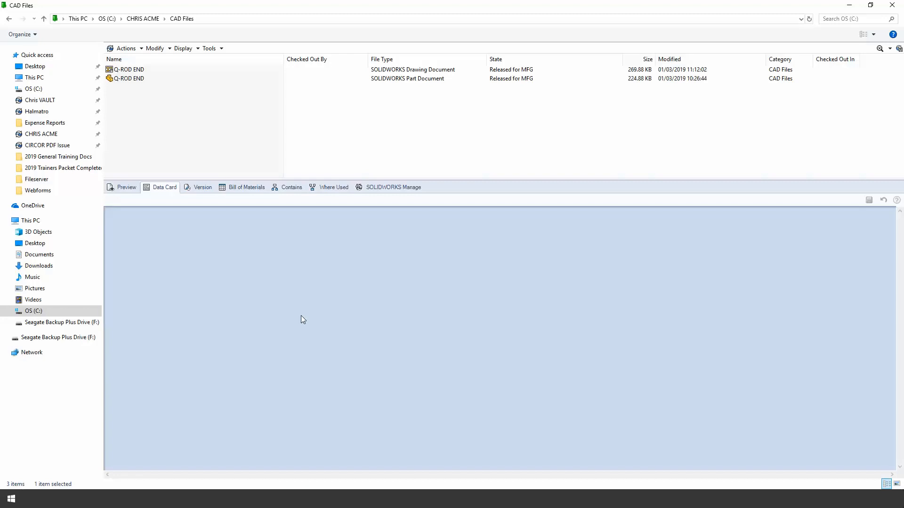
mouse_move(517, 83)
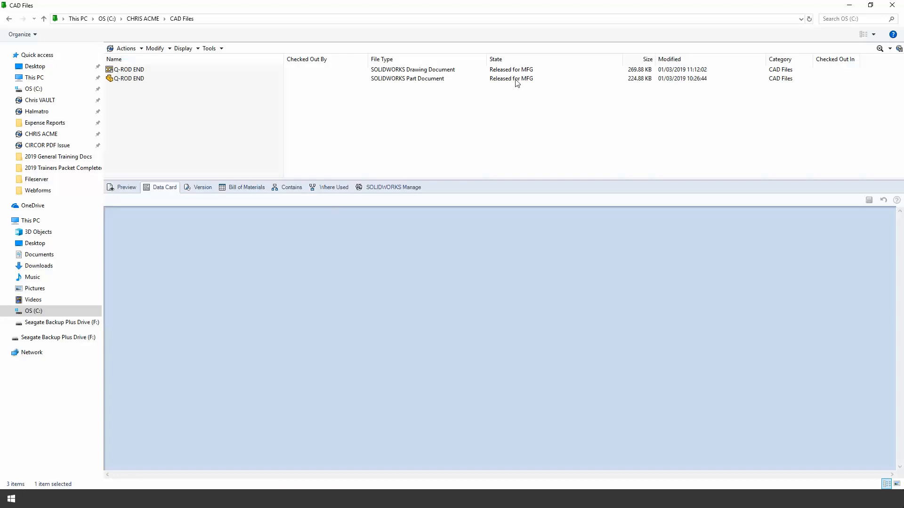
Select the Q-ROD END drawing row to show its Released for MFG preview at revision D.
click(128, 78)
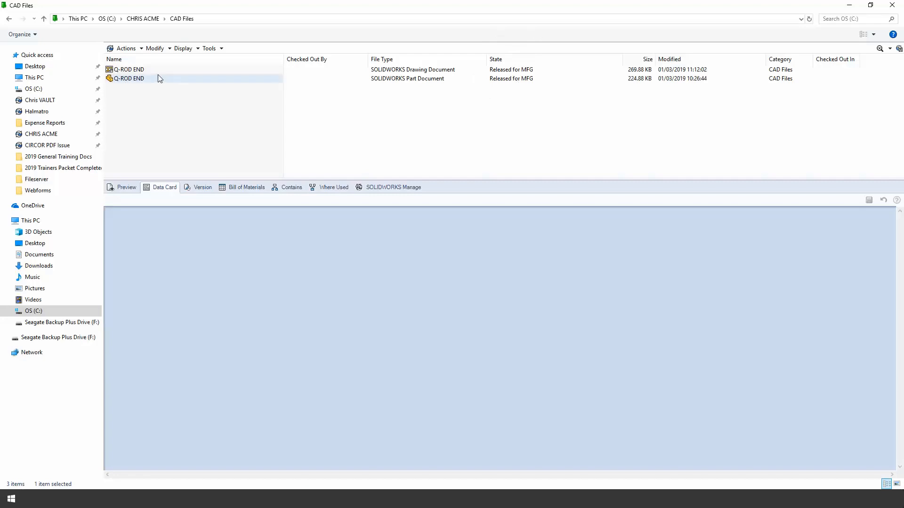
click(128, 69)
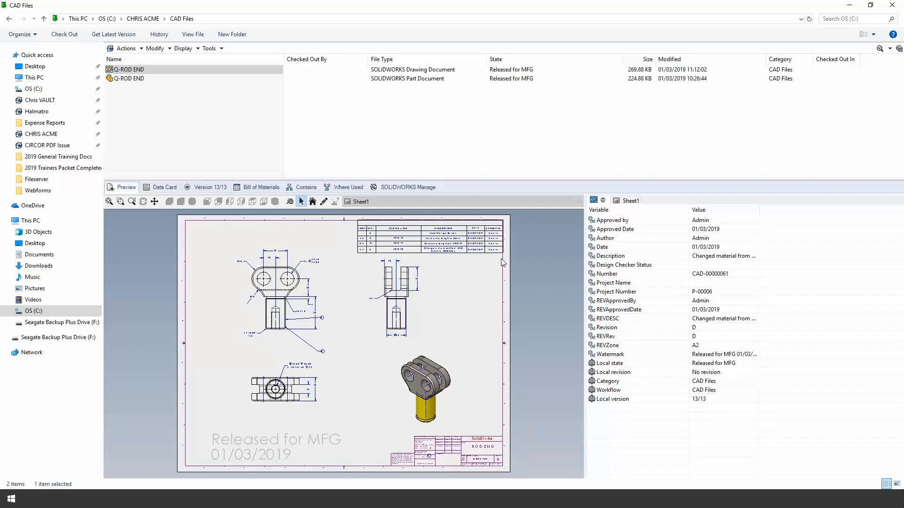
mouse_move(200, 103)
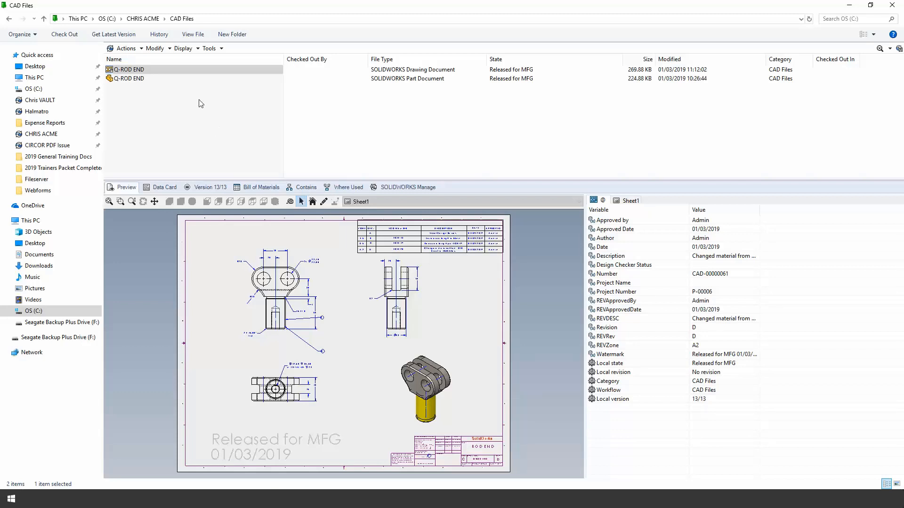
Send Q-ROD END drawing and part for Engineering Change, excluding ECN-19.xml and ECN-20.xml, with a 'Send' comment.
click(155, 48)
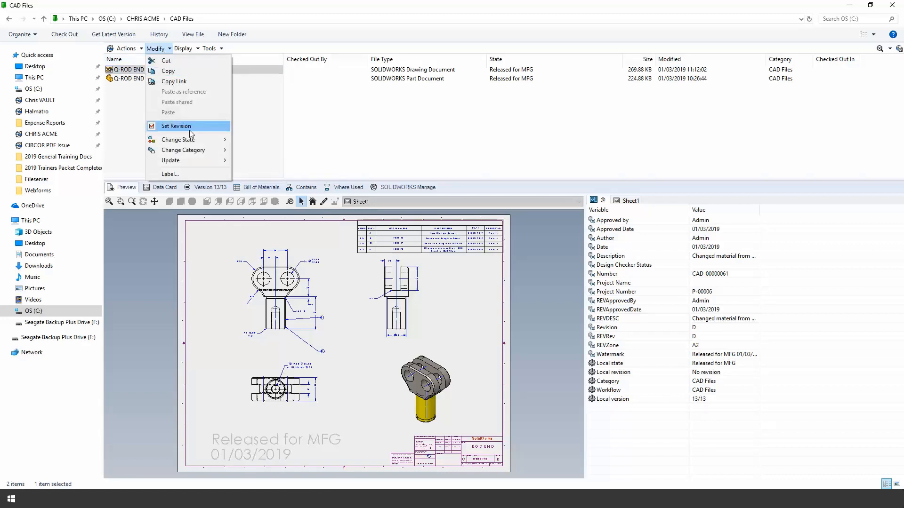
mouse_move(178, 139)
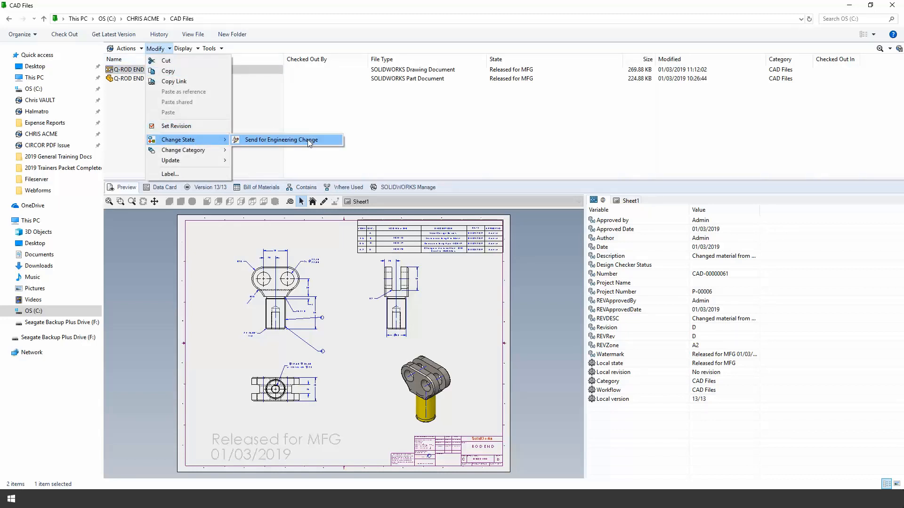
click(282, 139)
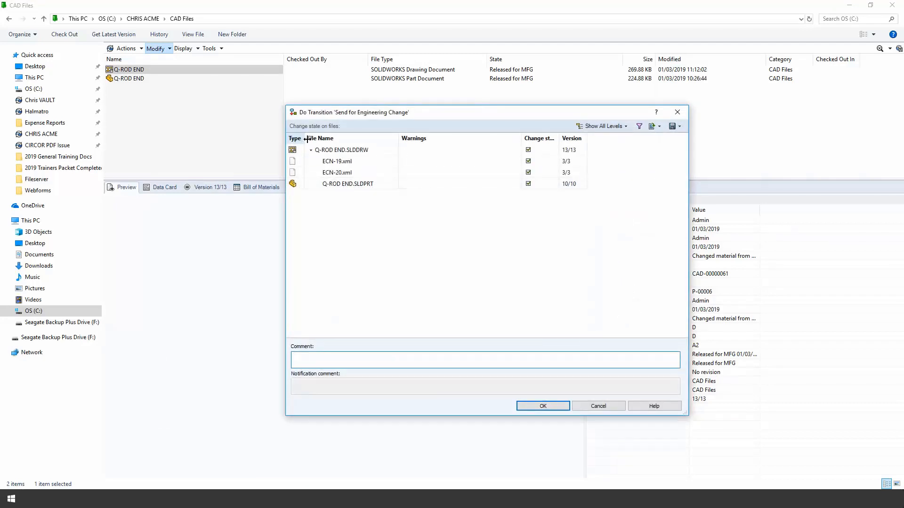
click(337, 161)
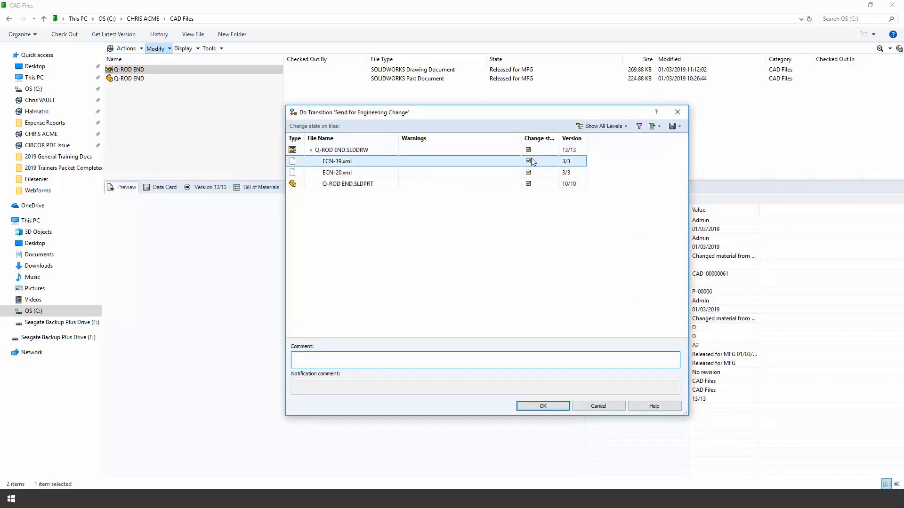
click(528, 172)
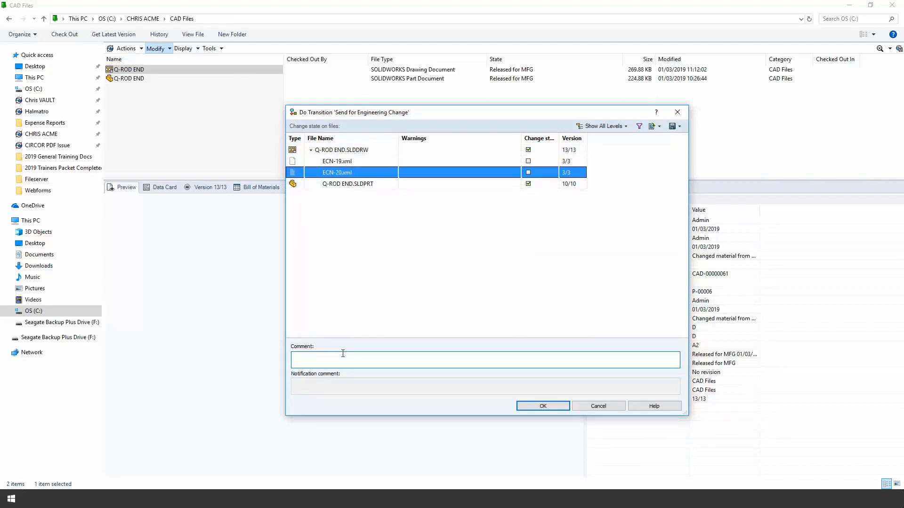
text(Send for EN)
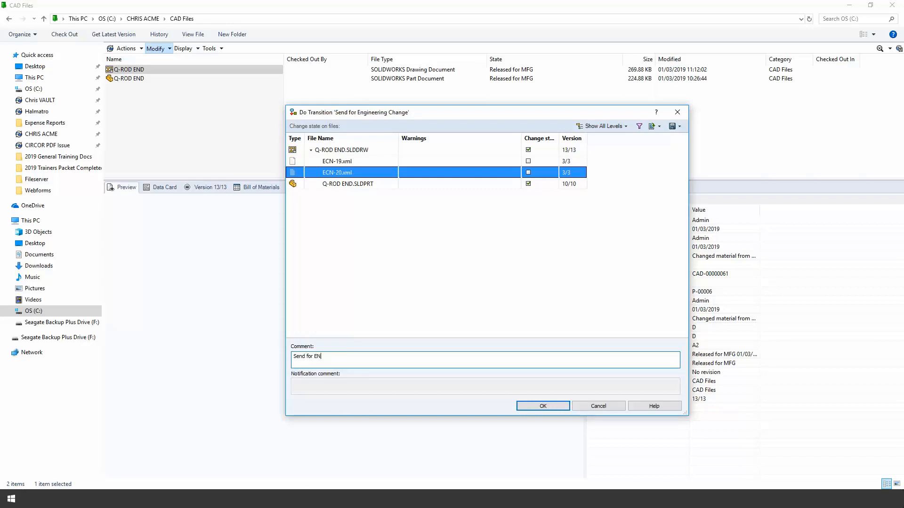
click(542, 405)
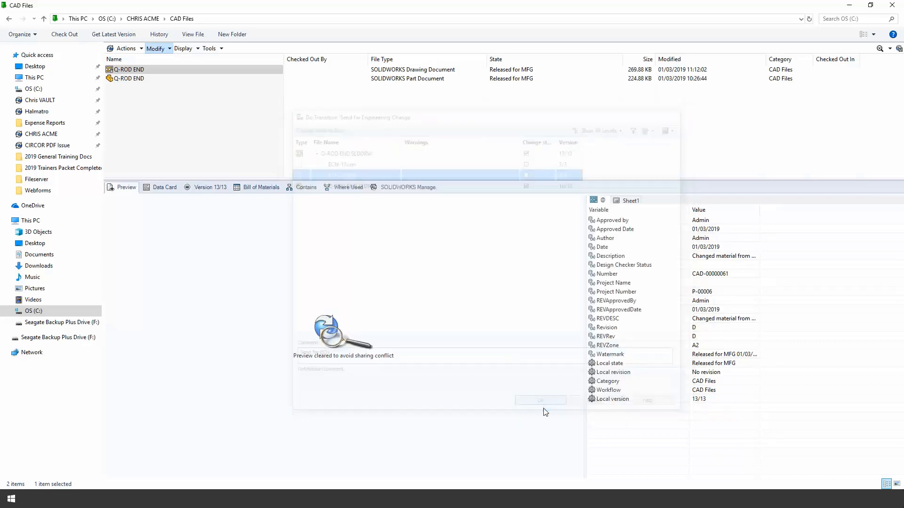
click(540, 400)
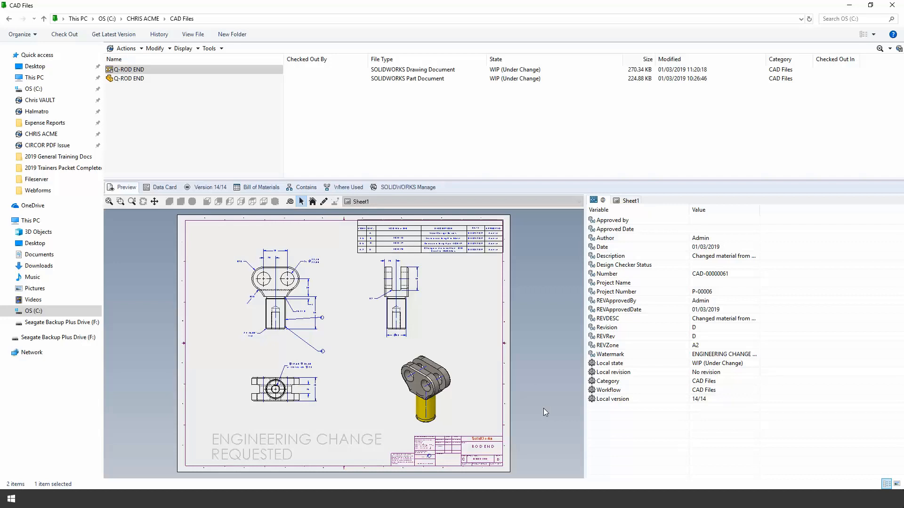
Go to CHRIS ACME > ECO's > XML ECN and create a new XML ECN document, ECN-21.
click(142, 19)
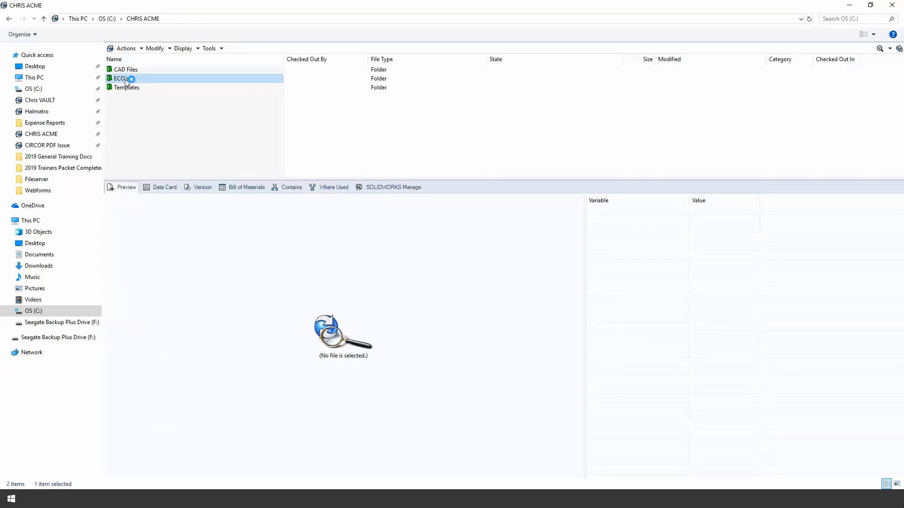
double_click(120, 79)
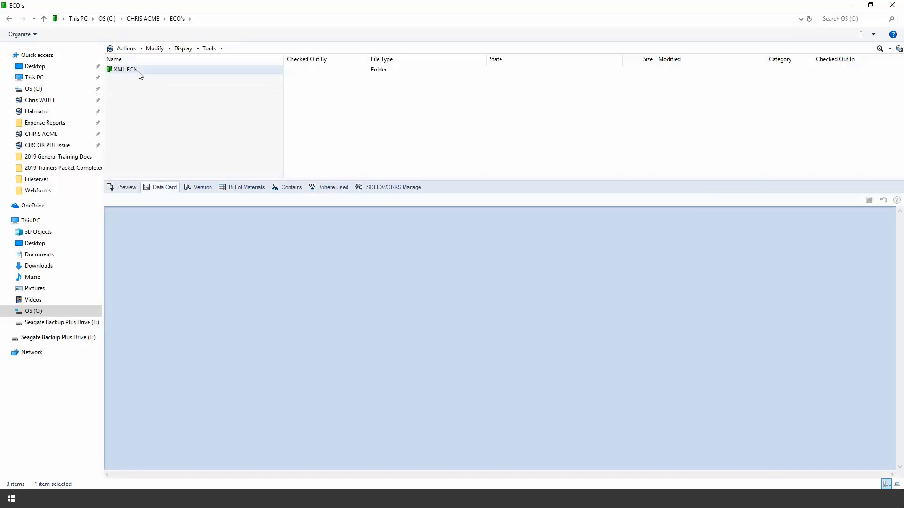
double_click(126, 69)
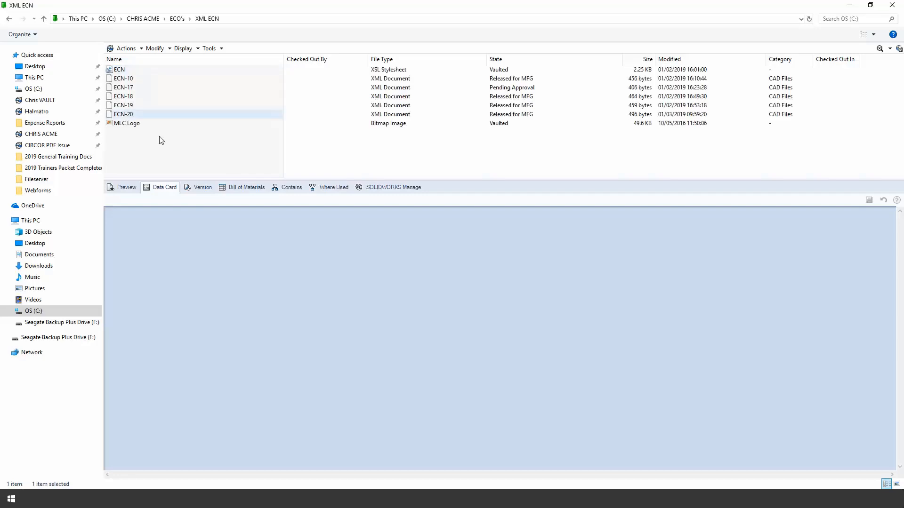
click(161, 157)
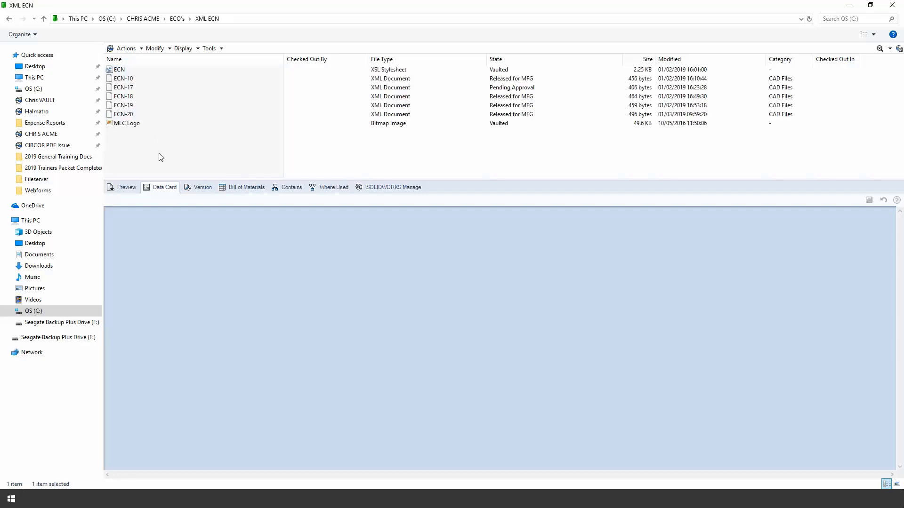
right_click(161, 157)
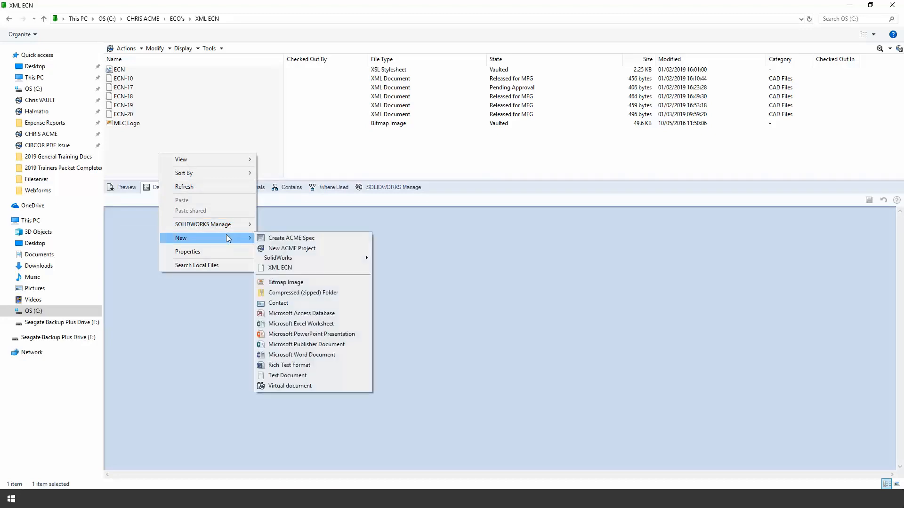
mouse_move(280, 269)
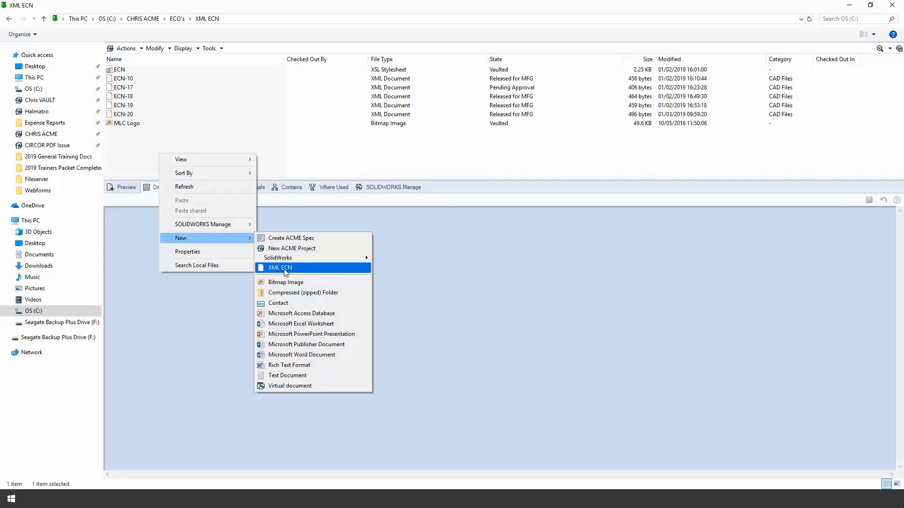
click(280, 268)
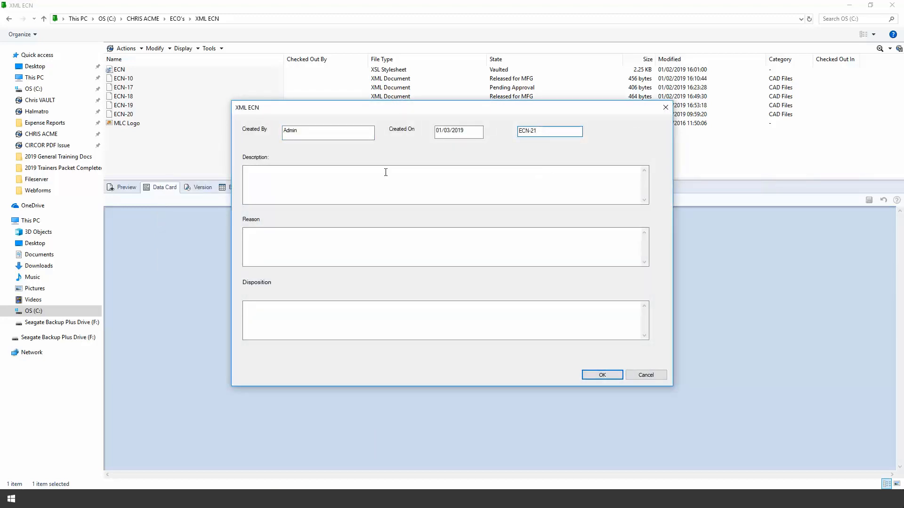
Enter description 'Please make shaft longer', reason 'It's too short' and disposition 'NA' on ECN-21.
click(404, 184)
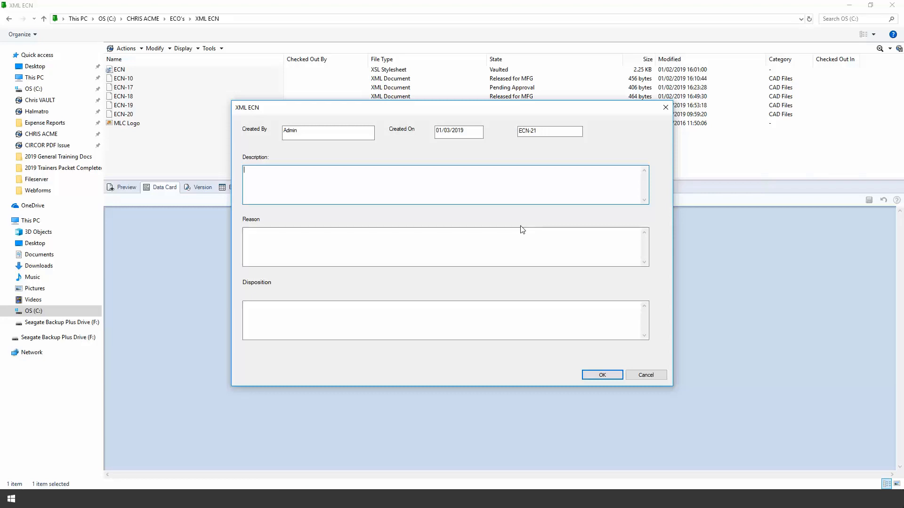
text(Please)
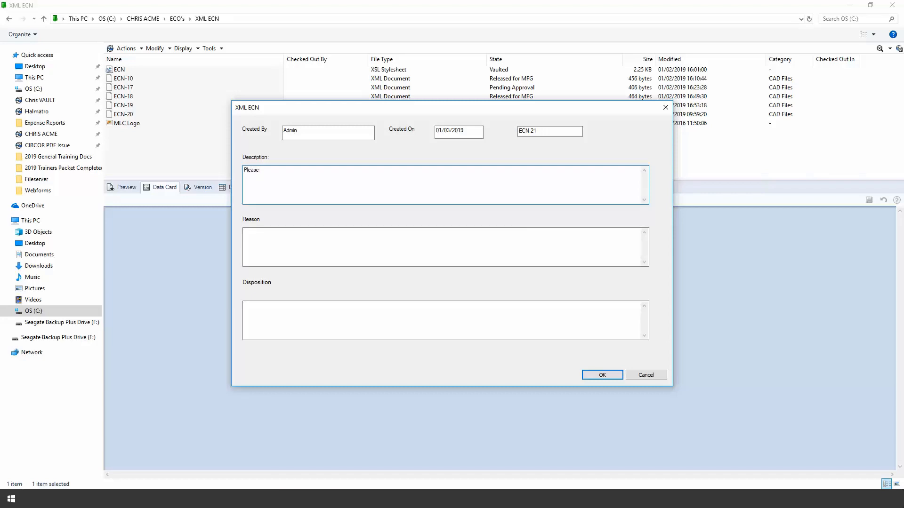
text(make)
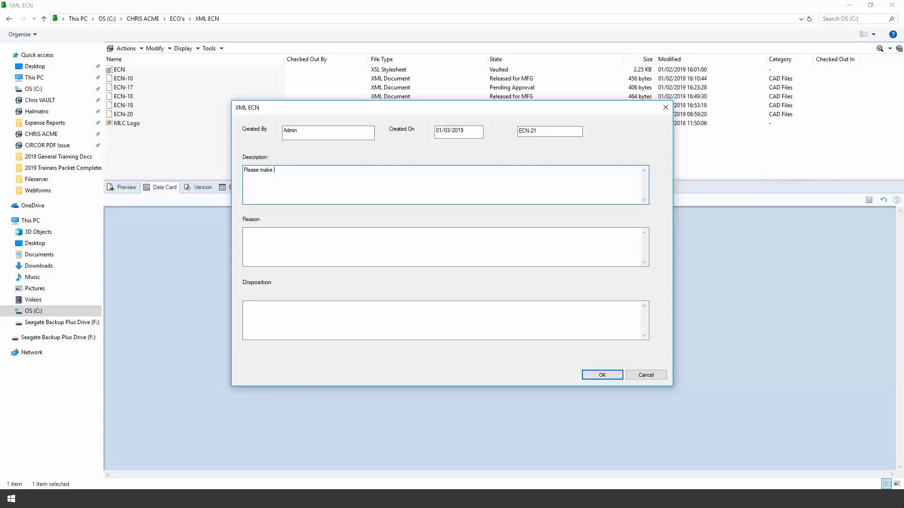
text(shaft longer)
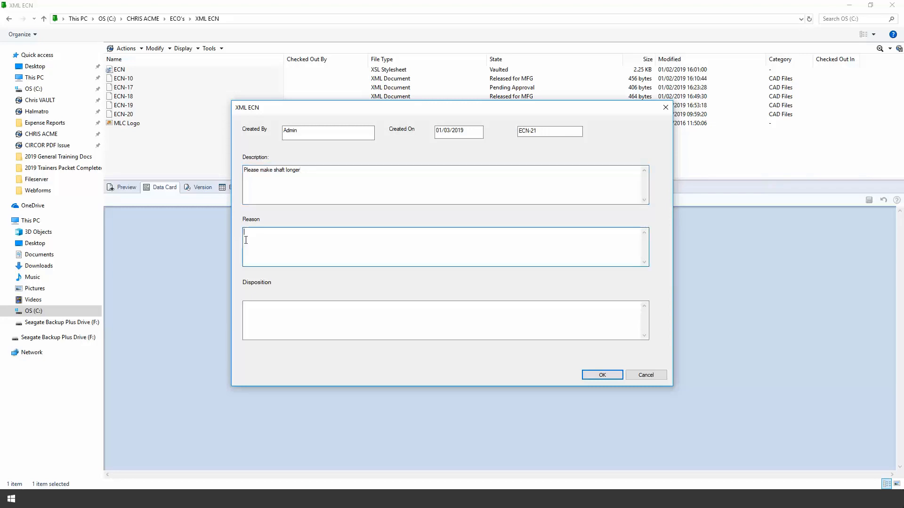
text(lt)
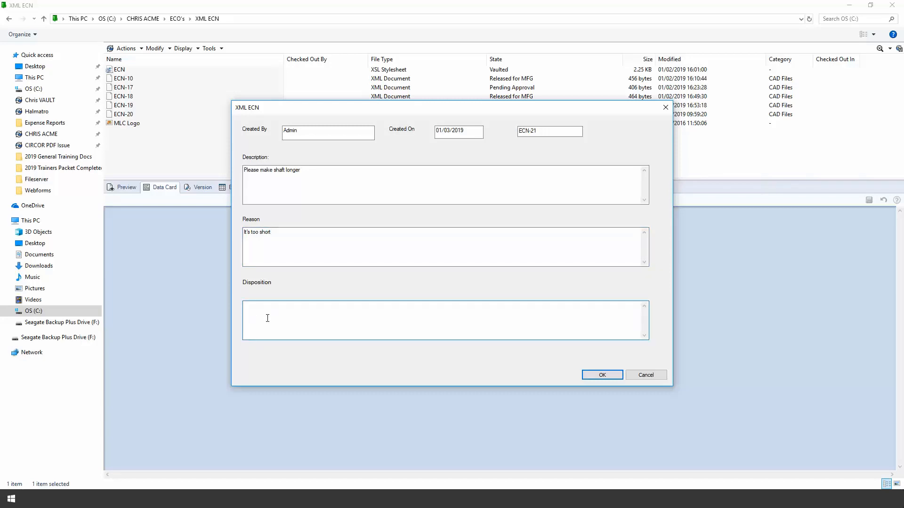
text(NA)
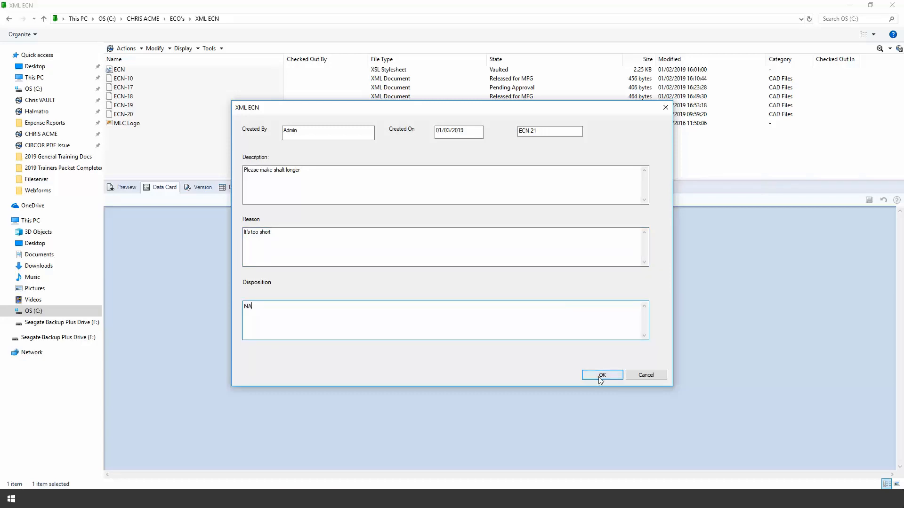
Confirm the ECN details and create the ECN-21 XML file in the vault.
click(602, 376)
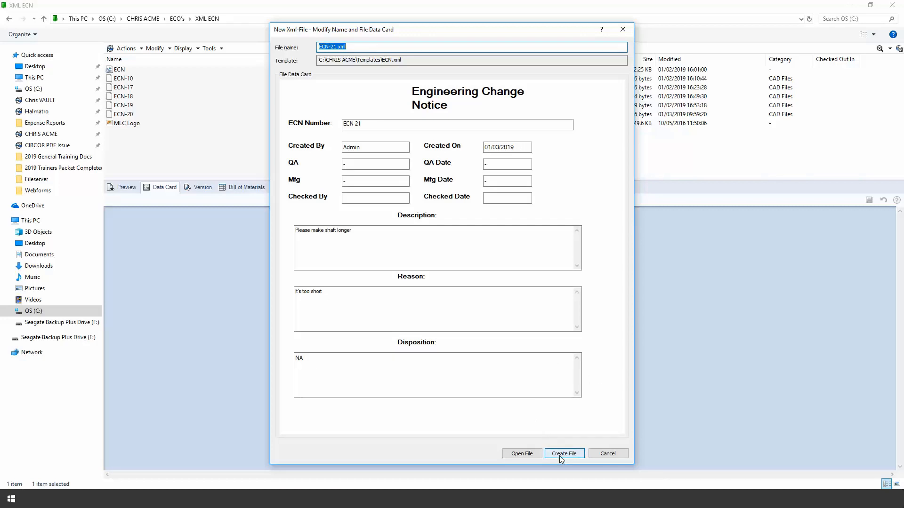
click(564, 454)
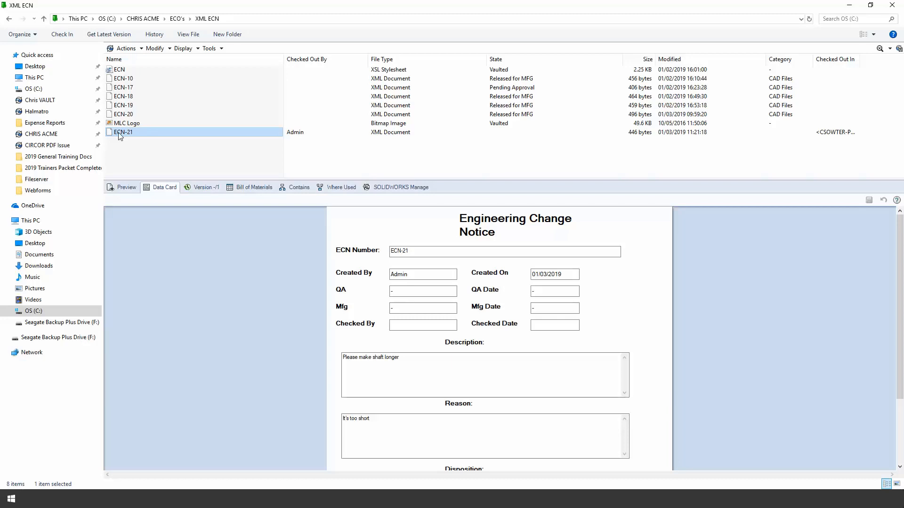
Return from ECN-21 to the CHRIS ACME > CAD Files folder.
right_click(122, 132)
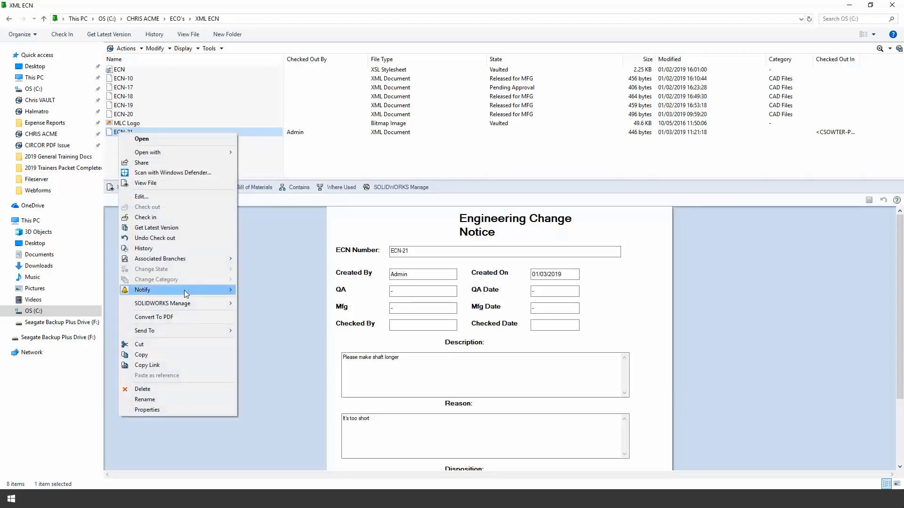
mouse_move(157, 359)
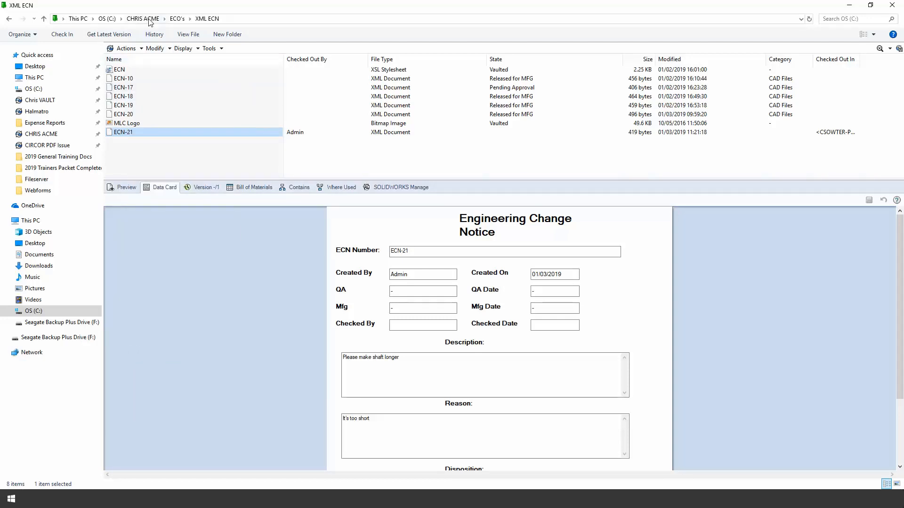
click(142, 19)
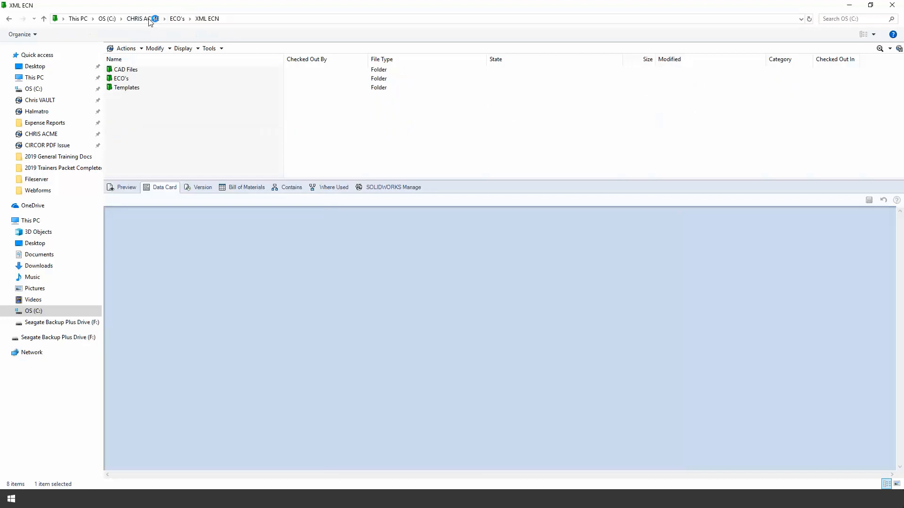
click(136, 19)
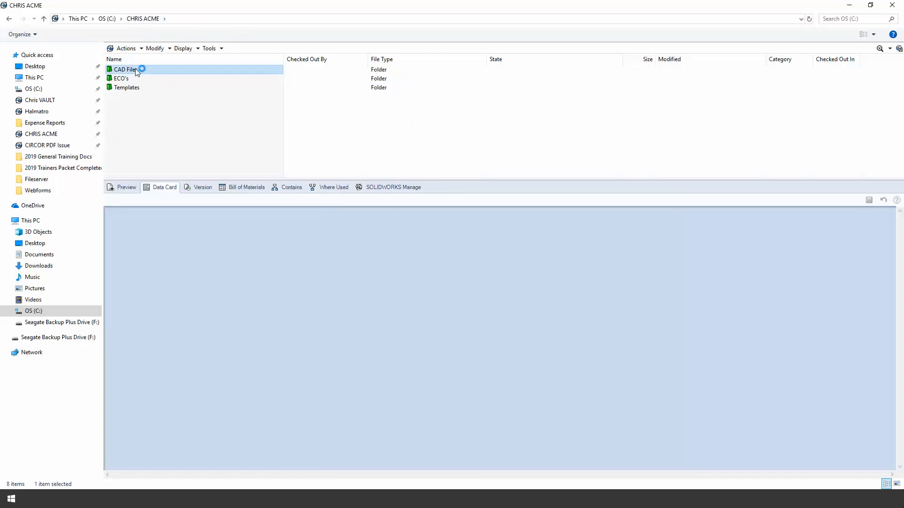
double_click(125, 68)
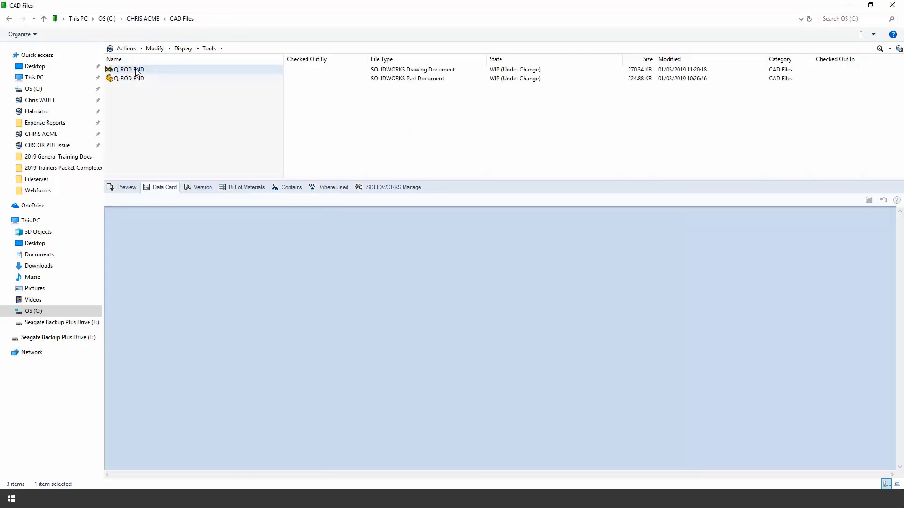
Check out the Q-ROD END drawing with its part, adding ECN-21 as a drawing reference.
right_click(127, 68)
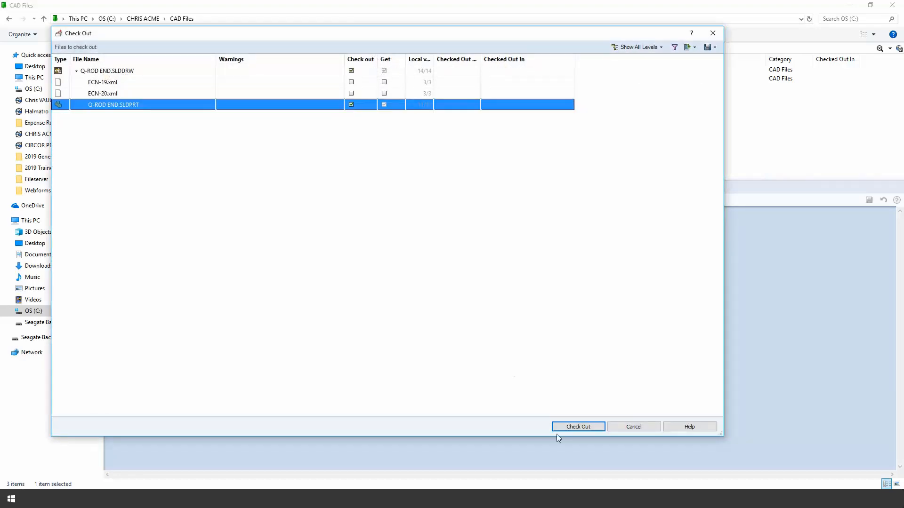
click(577, 427)
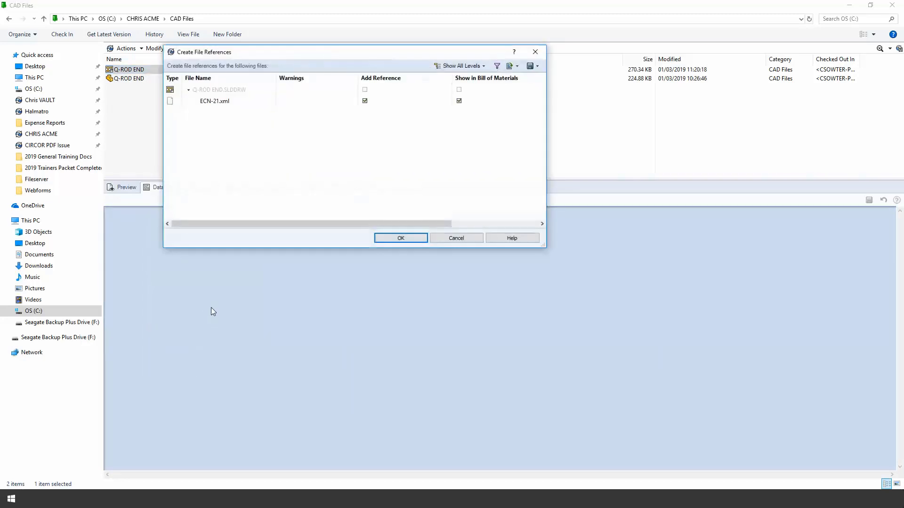
click(400, 238)
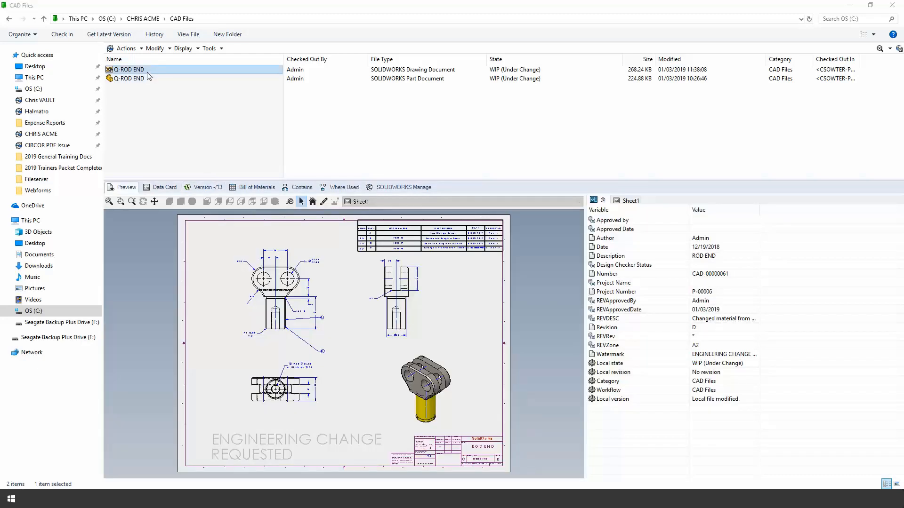
Open Q-ROD END in SOLIDWORKS and add a revision table row dated 1/3/2019.
double_click(128, 69)
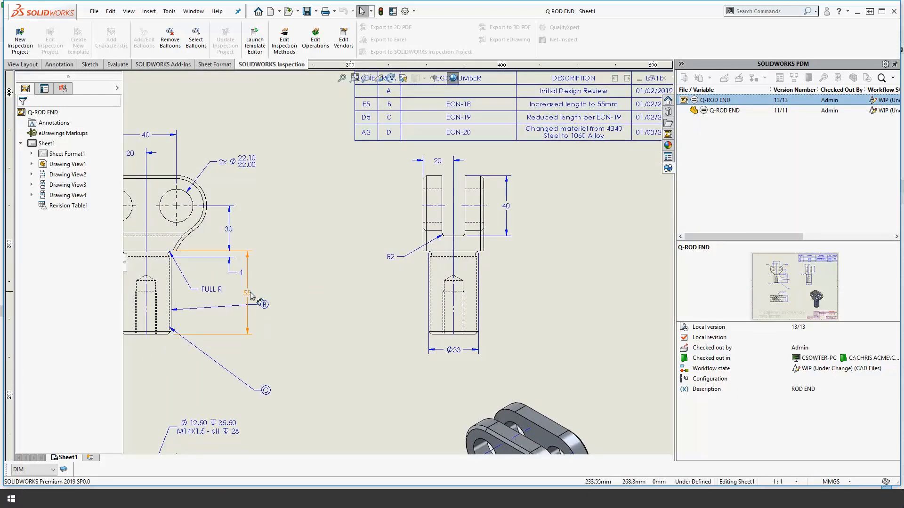
mouse_move(252, 295)
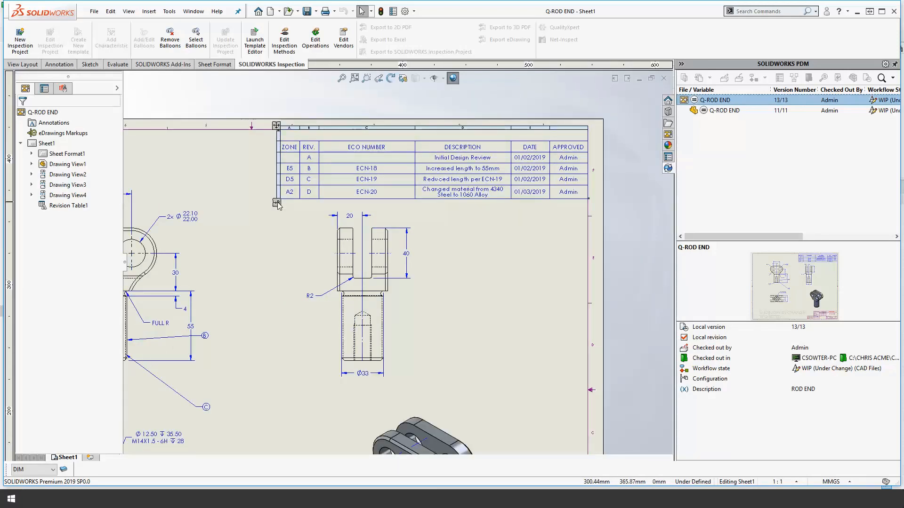
click(276, 202)
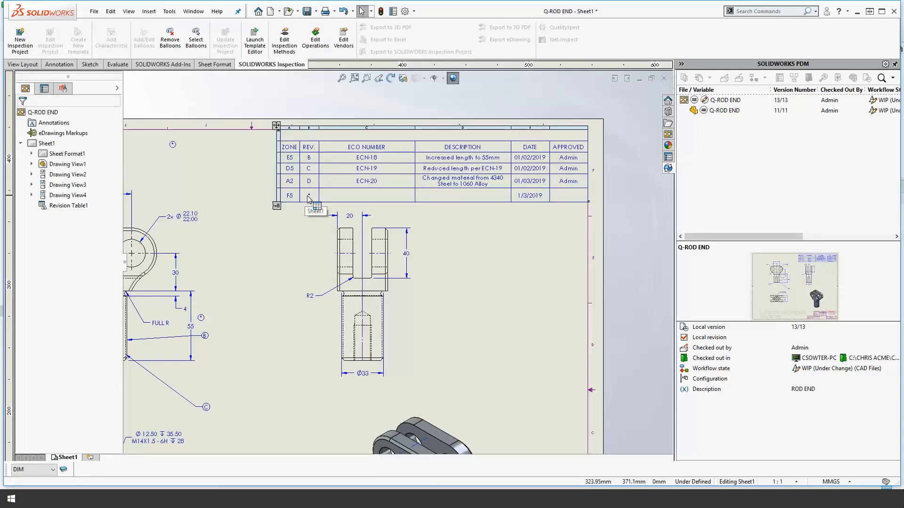
mouse_move(278, 232)
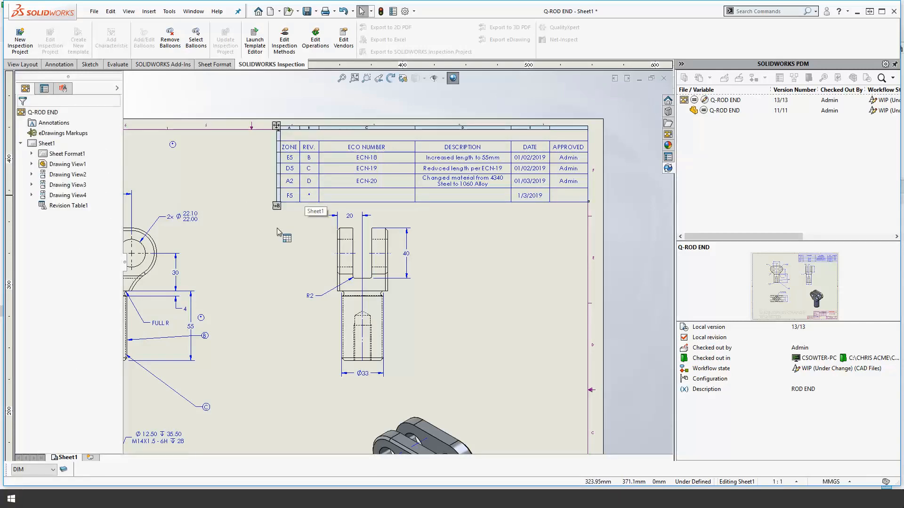
click(190, 327)
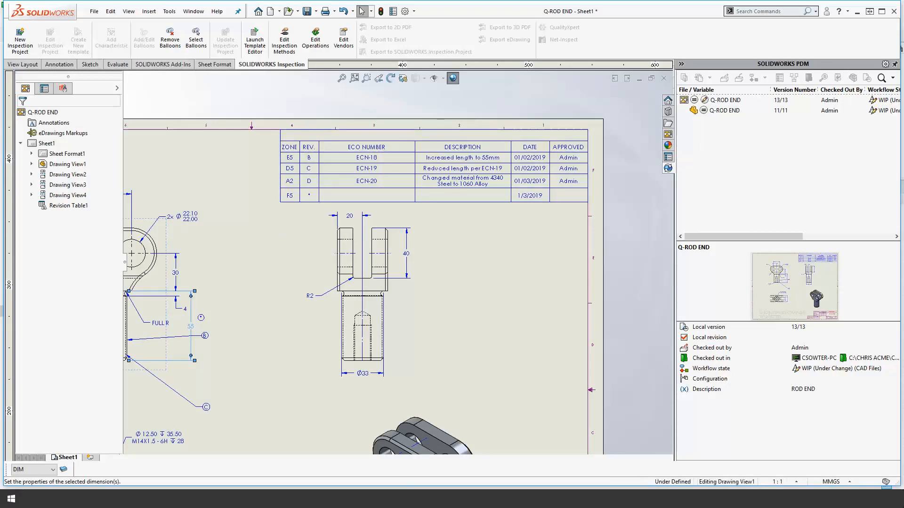
double_click(190, 327)
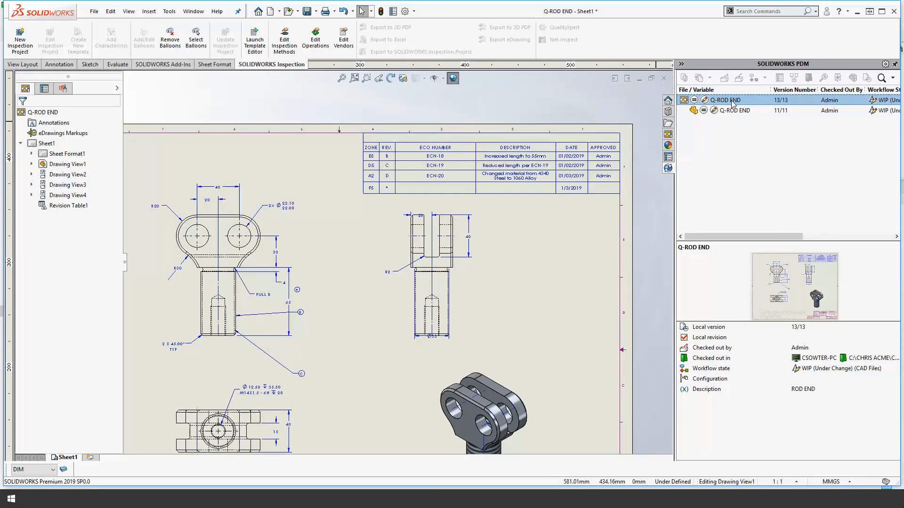
mouse_move(739, 78)
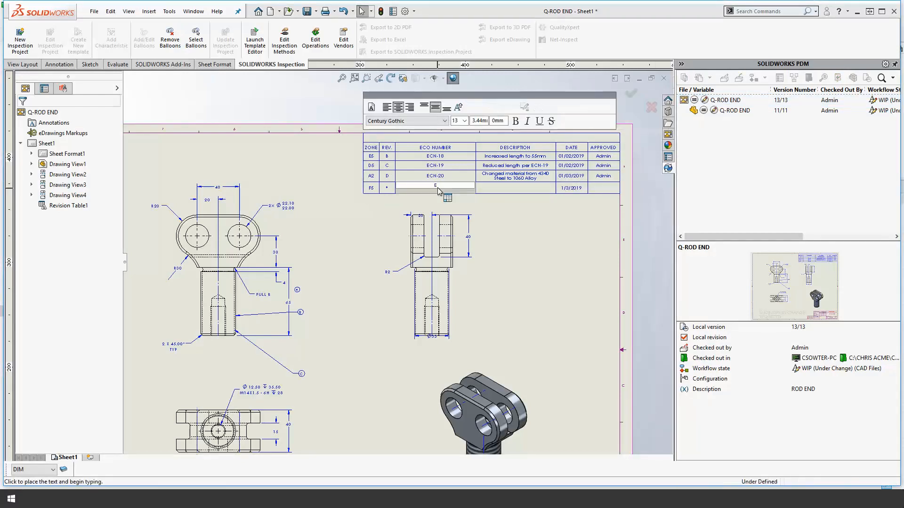
Enter ECN-21 as the ECO number of the new revision row.
text(ECN-21)
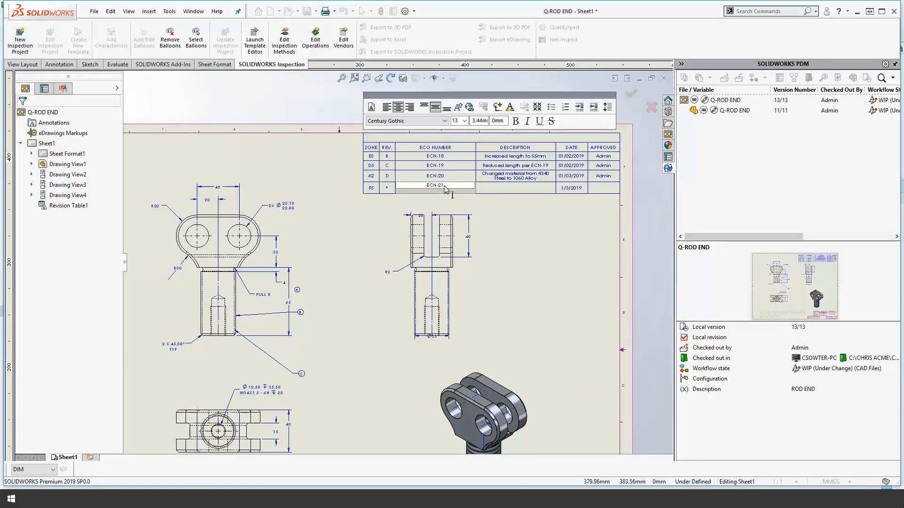
click(650, 107)
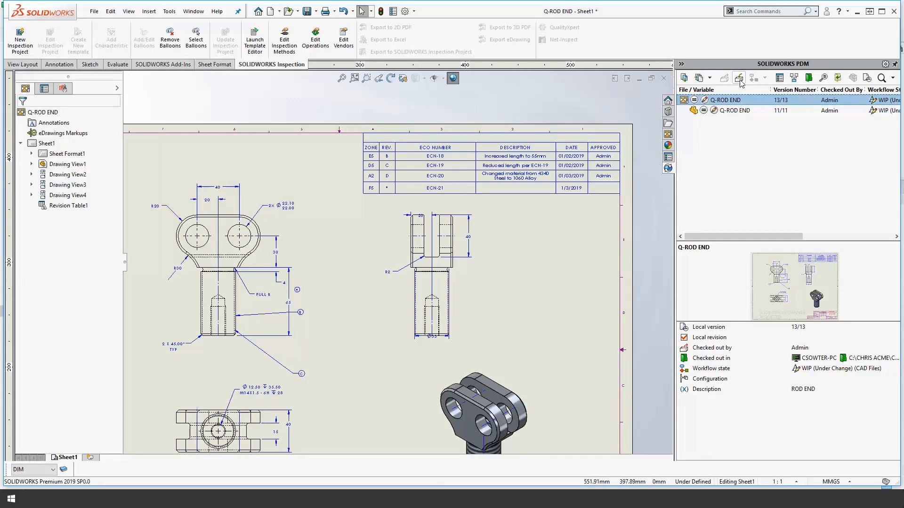
Check in the drawing, part and ECN-21 with comment 'Increased length of shaft to 65mm'.
click(739, 78)
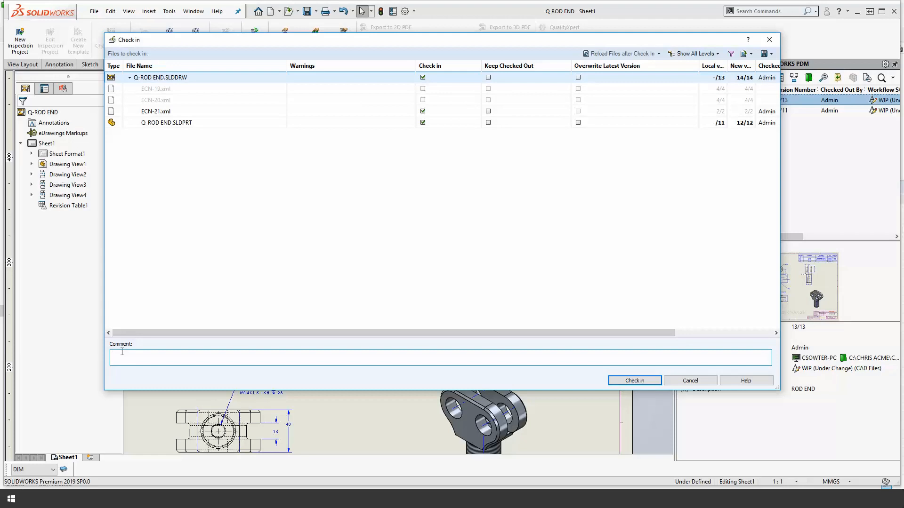
text(Increased length of shaf)
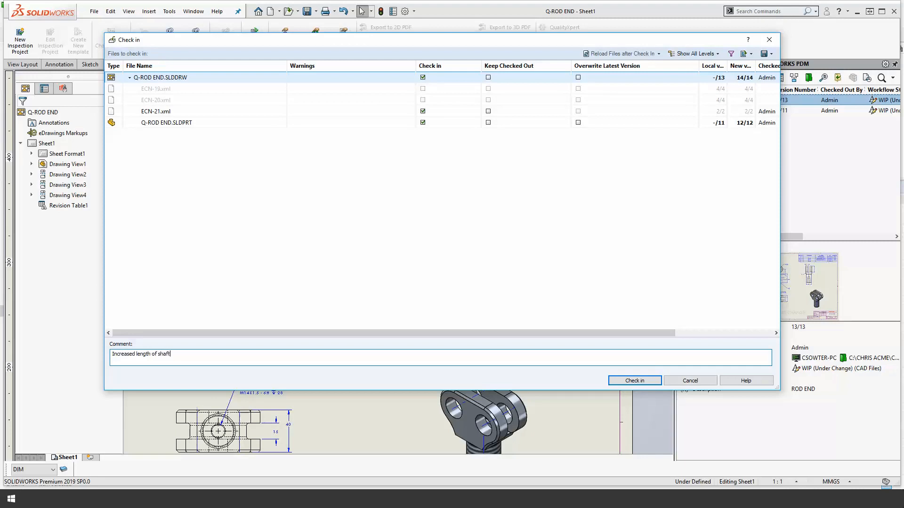
text(to 65m)
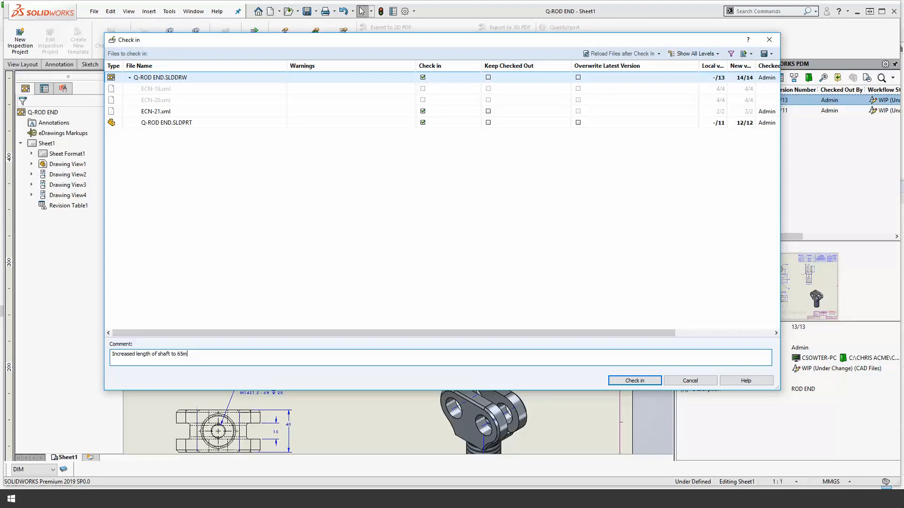
text(m)
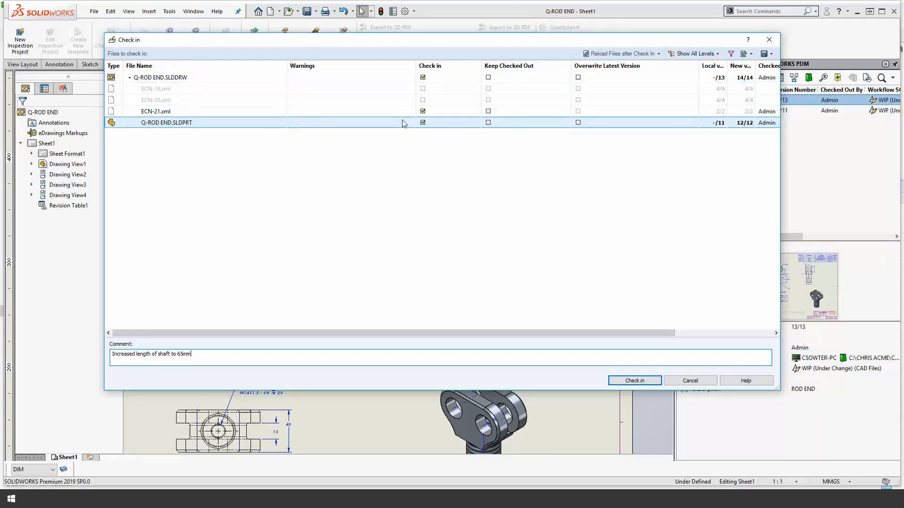
mouse_move(155, 111)
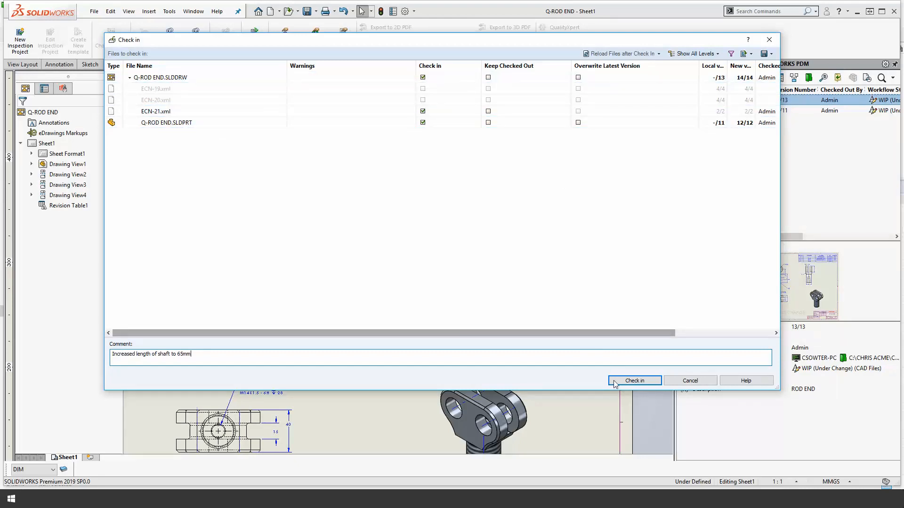
click(634, 381)
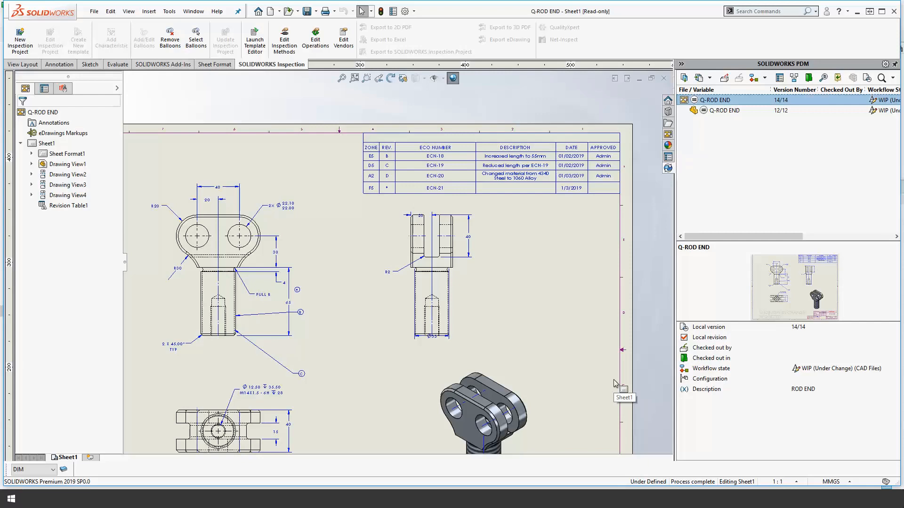
mouse_move(614, 383)
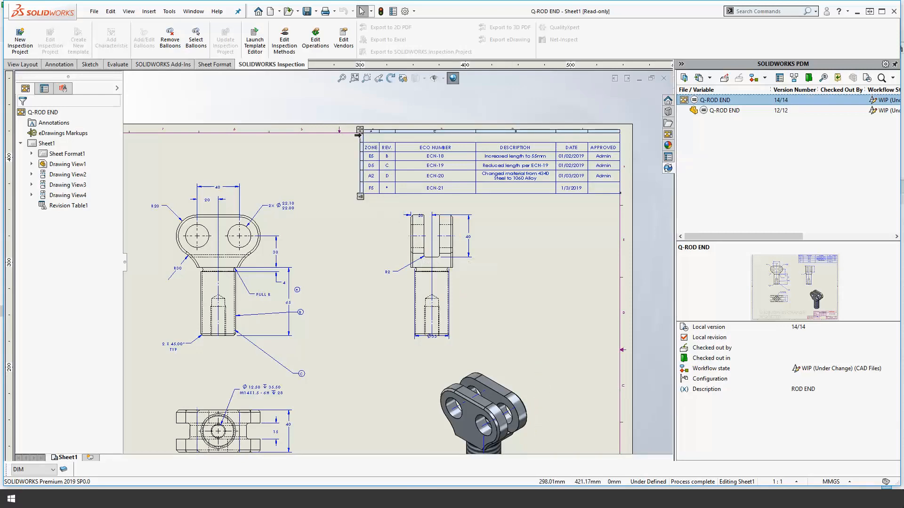
mouse_move(386, 195)
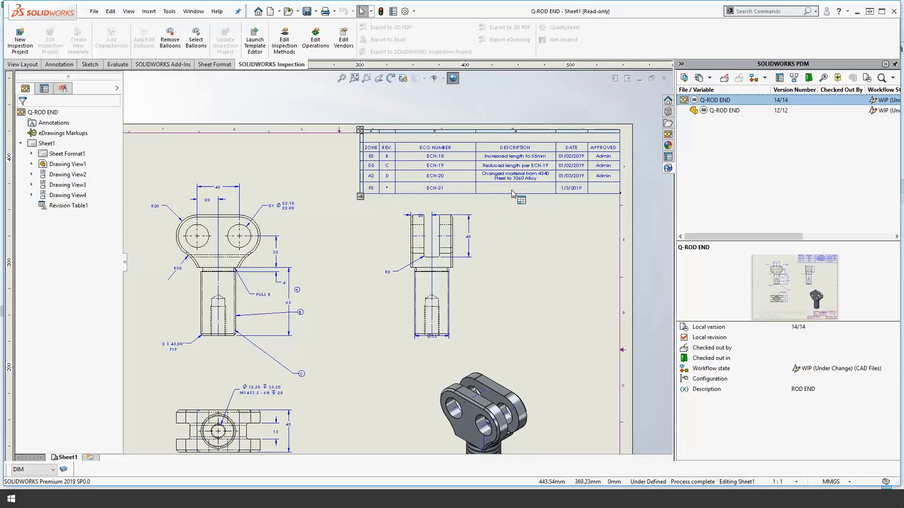
Submit the Q-ROD END files for Approval with comment 'Updated shaft size per ECN-21'.
click(757, 78)
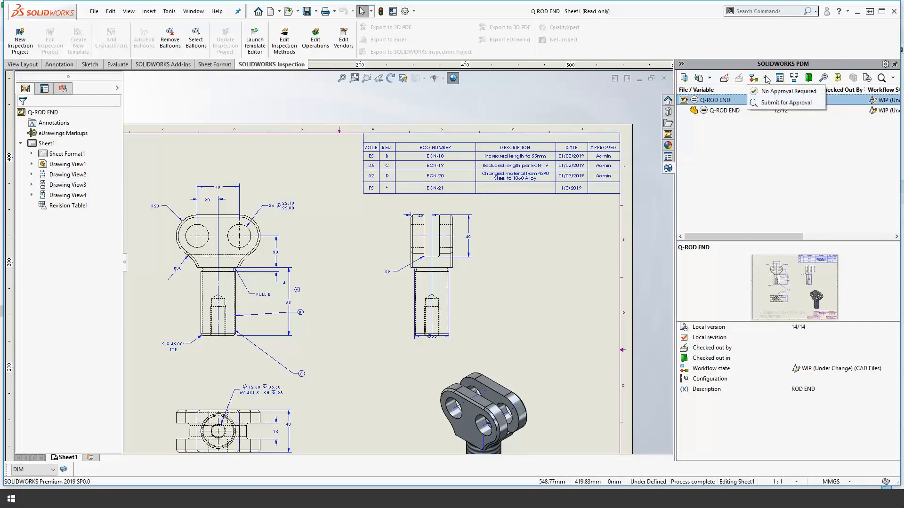
mouse_move(784, 102)
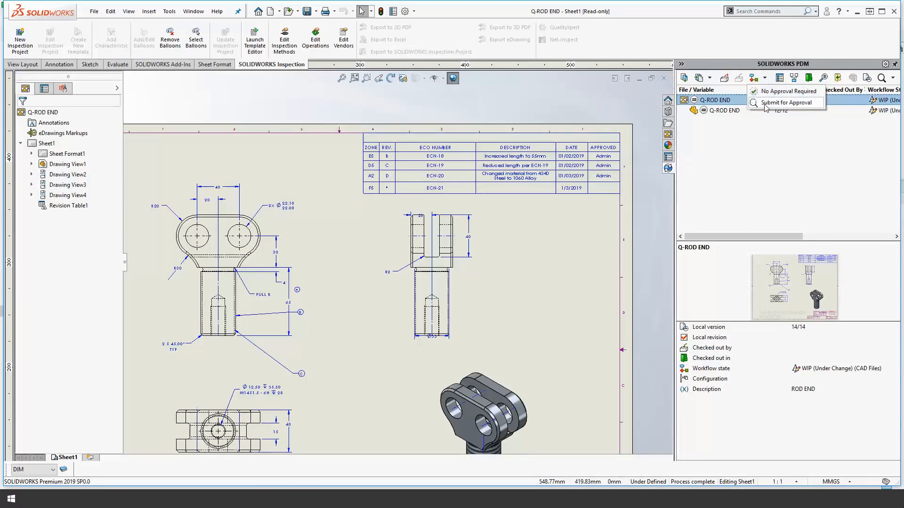
click(782, 102)
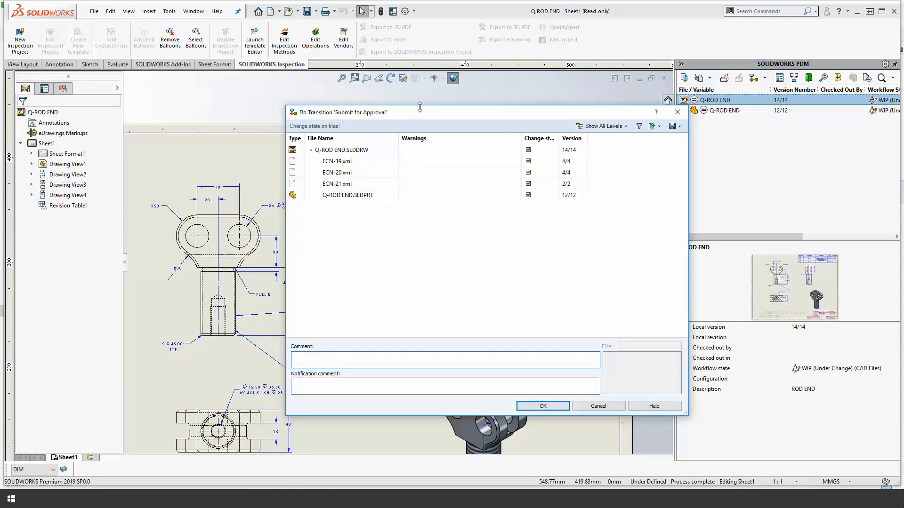
click(443, 360)
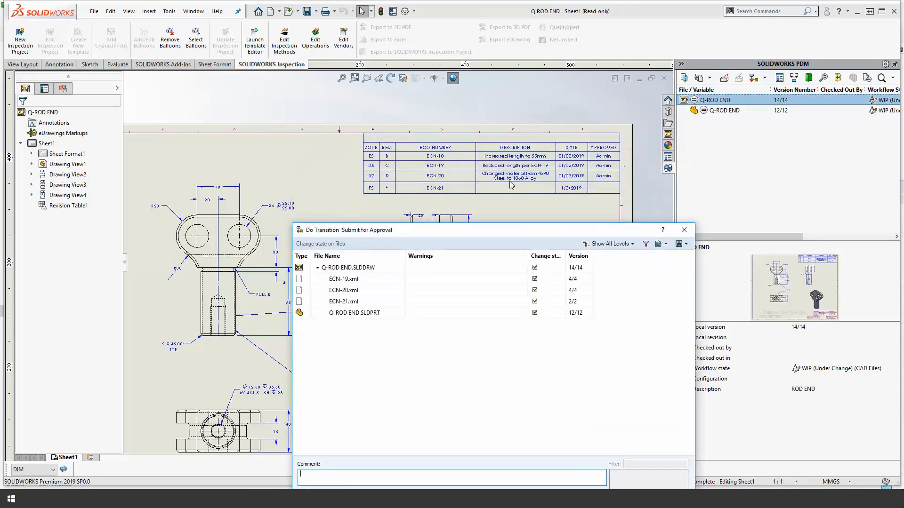
mouse_move(497, 238)
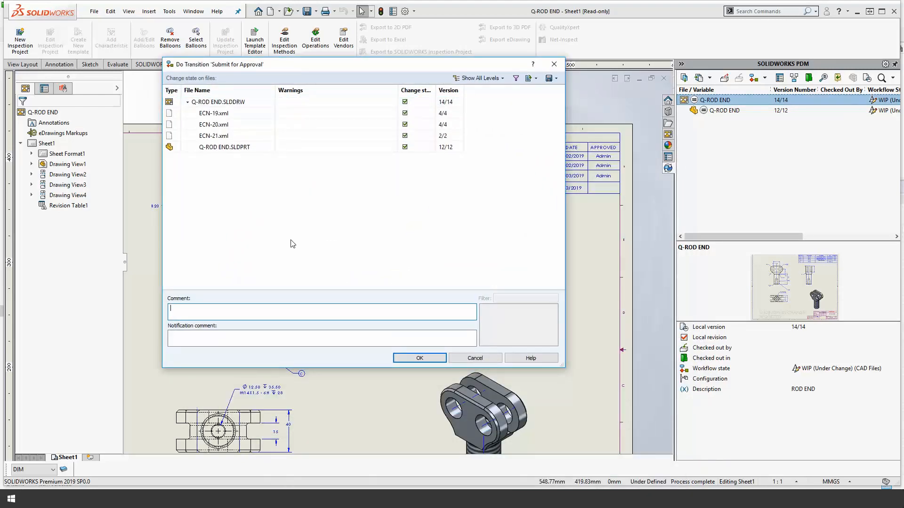
mouse_move(371, 182)
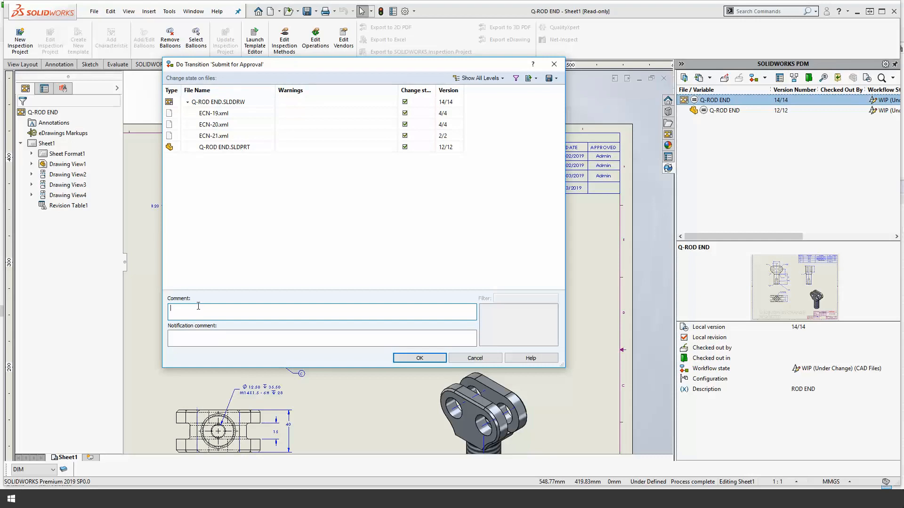
text(Updated)
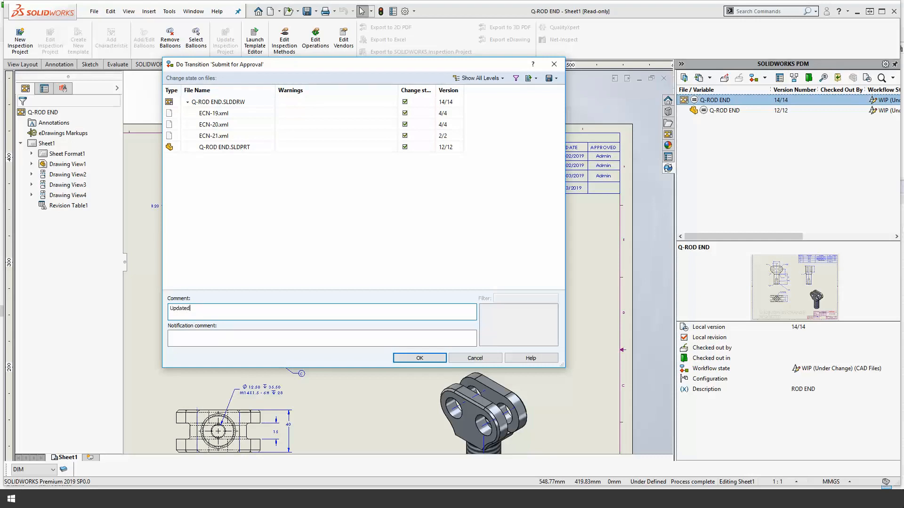
text(shaft)
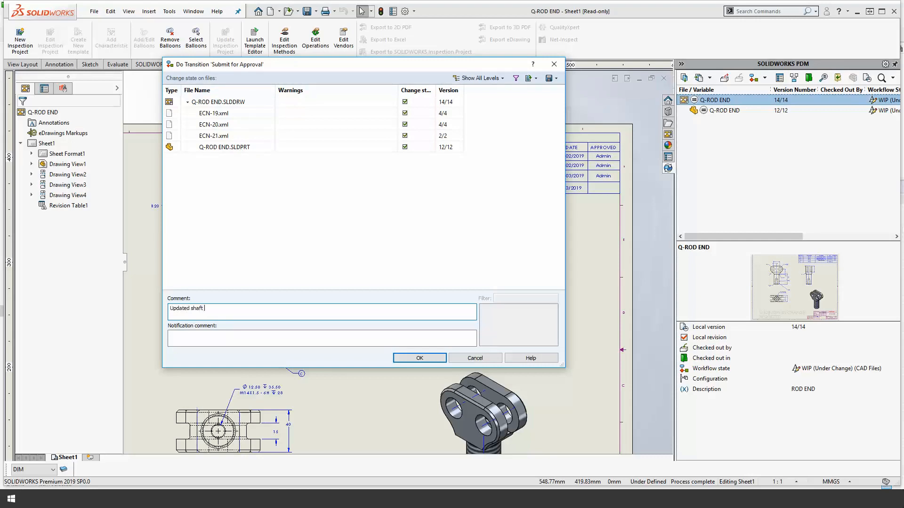
text(sise)
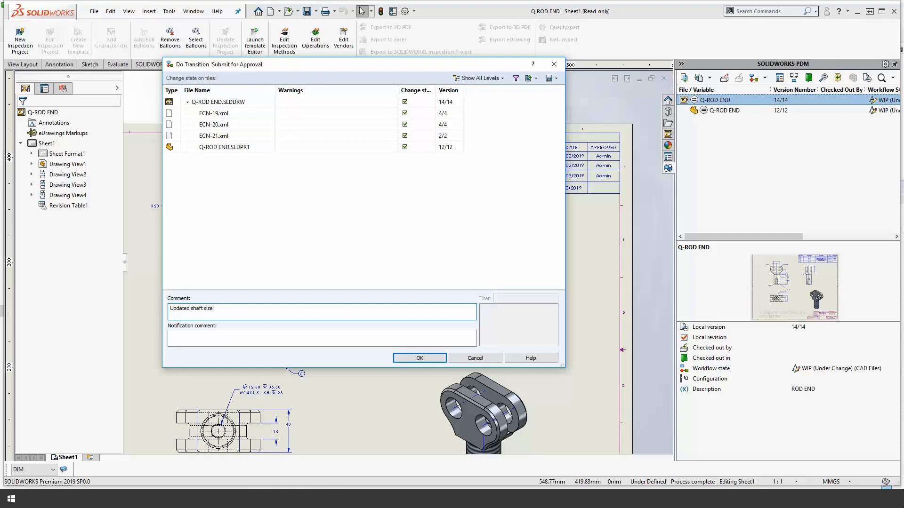
text(per ECN-21)
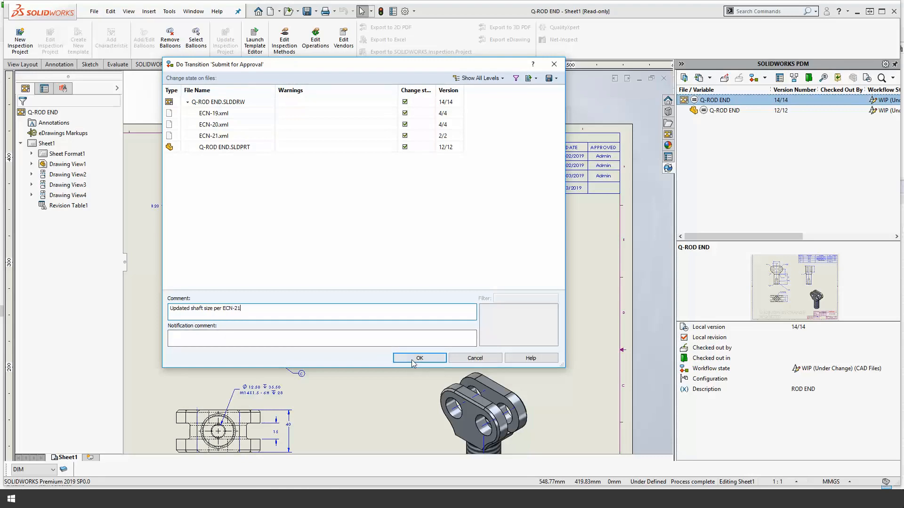
click(419, 358)
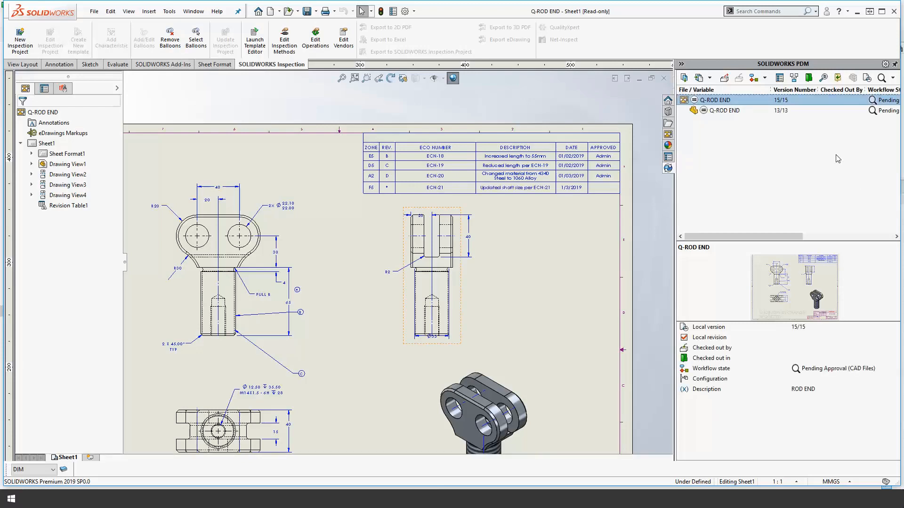
mouse_move(772, 186)
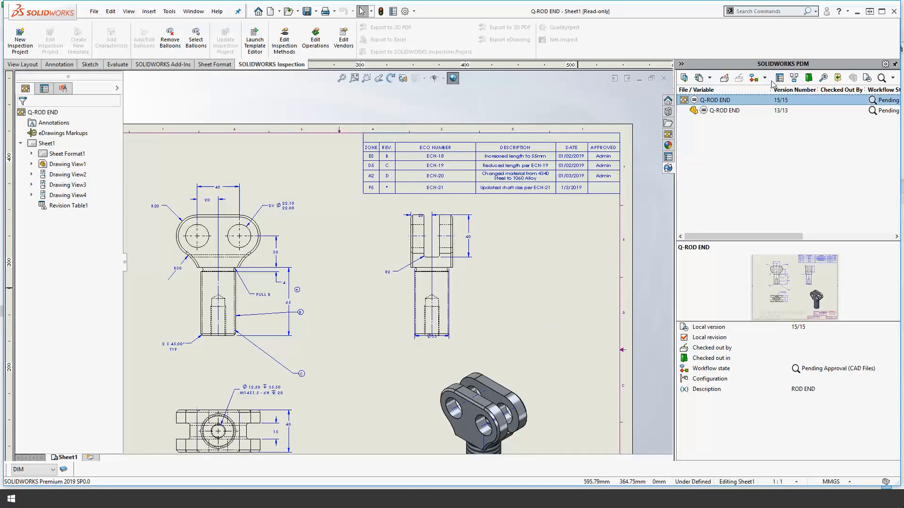
Release the Q-ROD END drawing, part and ECN files to the released state with comment 'Approved'.
click(758, 78)
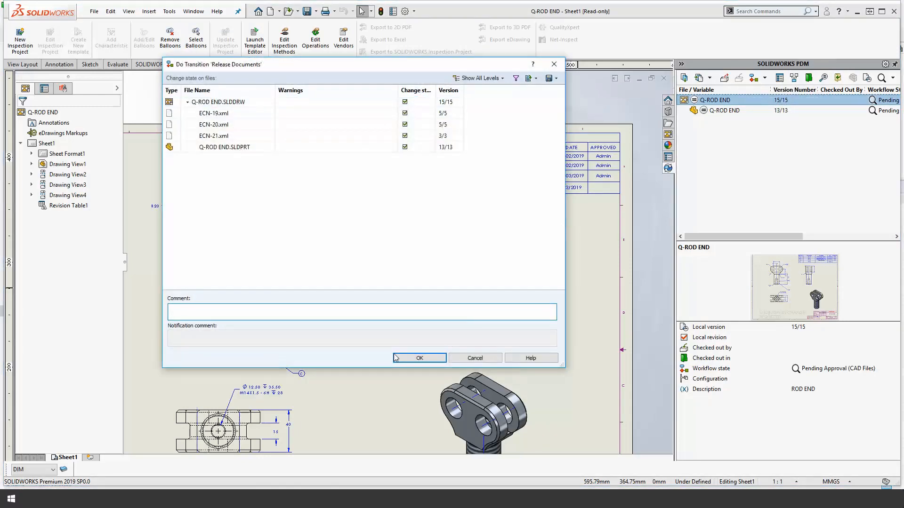
text(Approved)
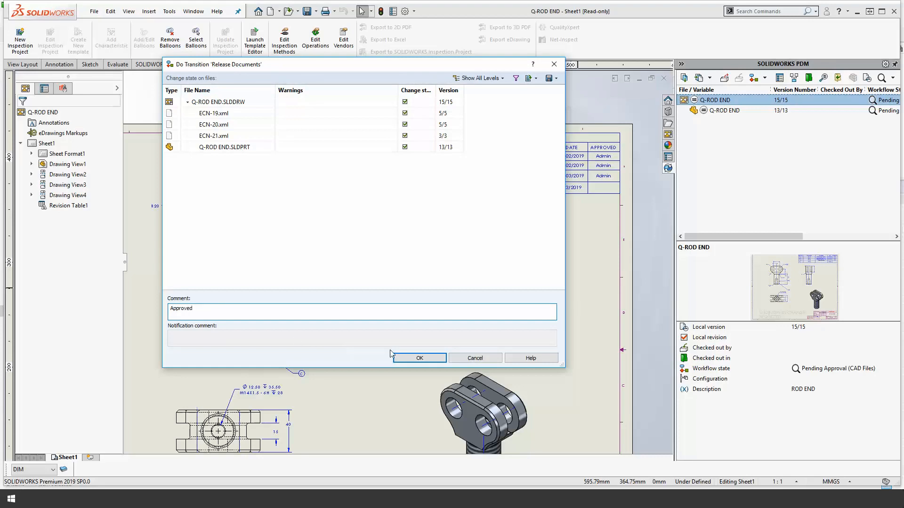
click(420, 358)
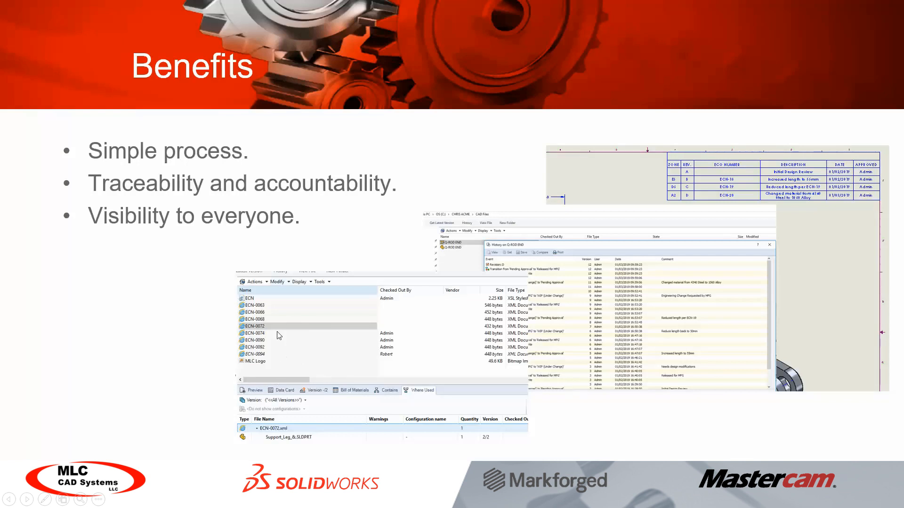
mouse_move(279, 328)
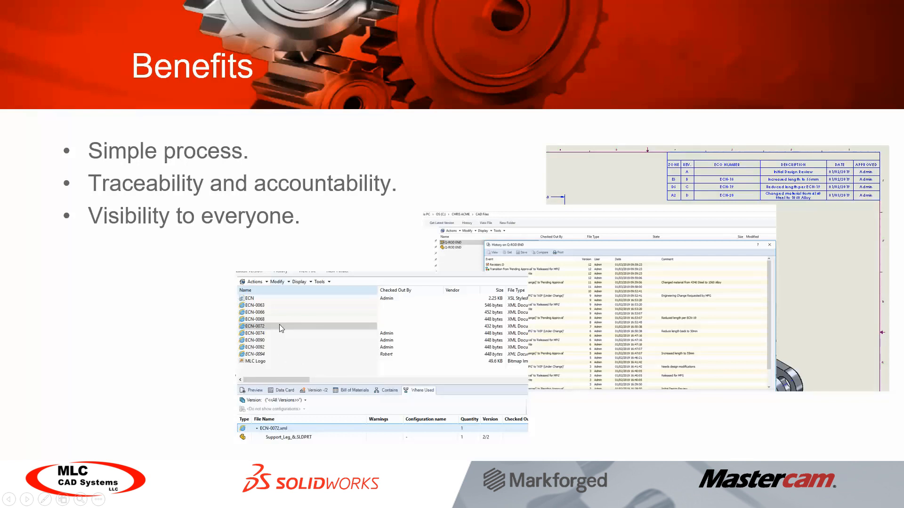